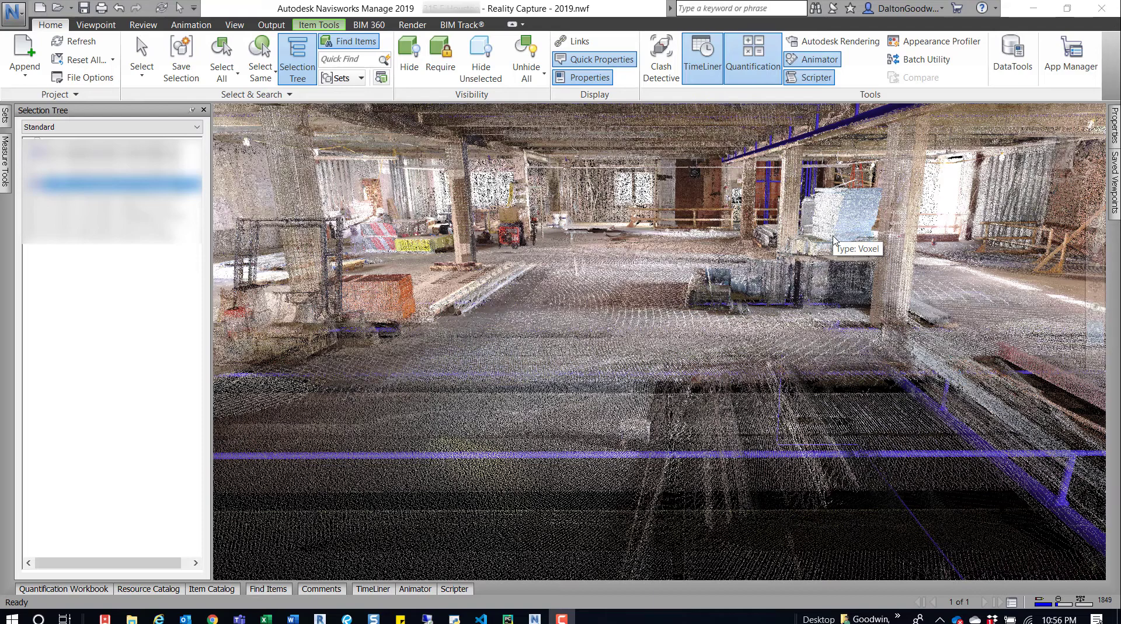
mouse_move(836, 300)
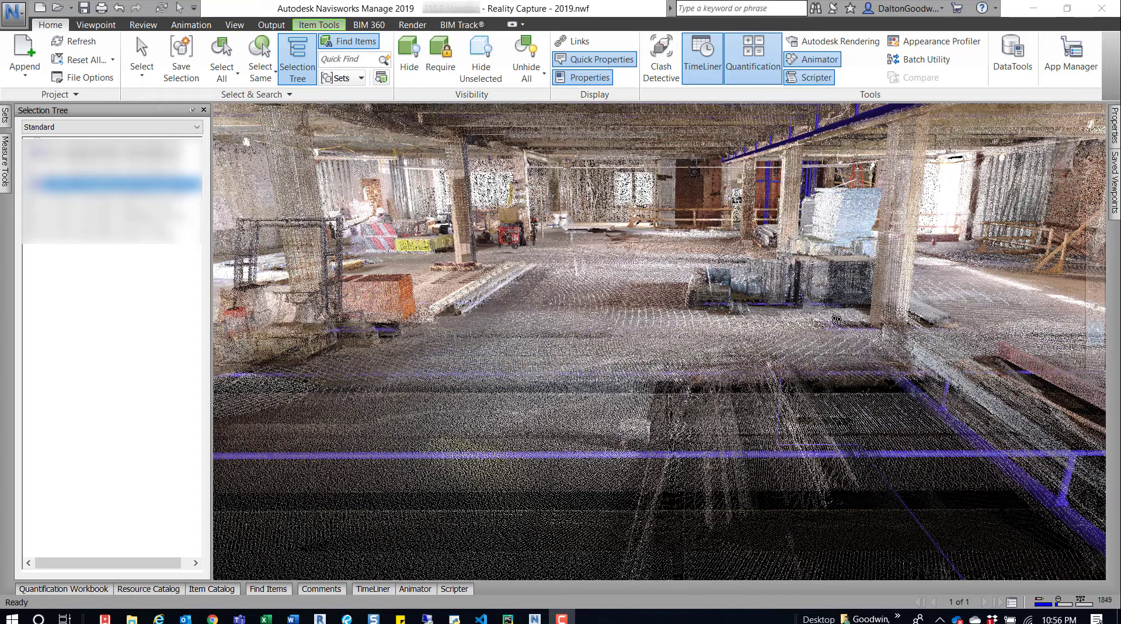
mouse_move(836, 319)
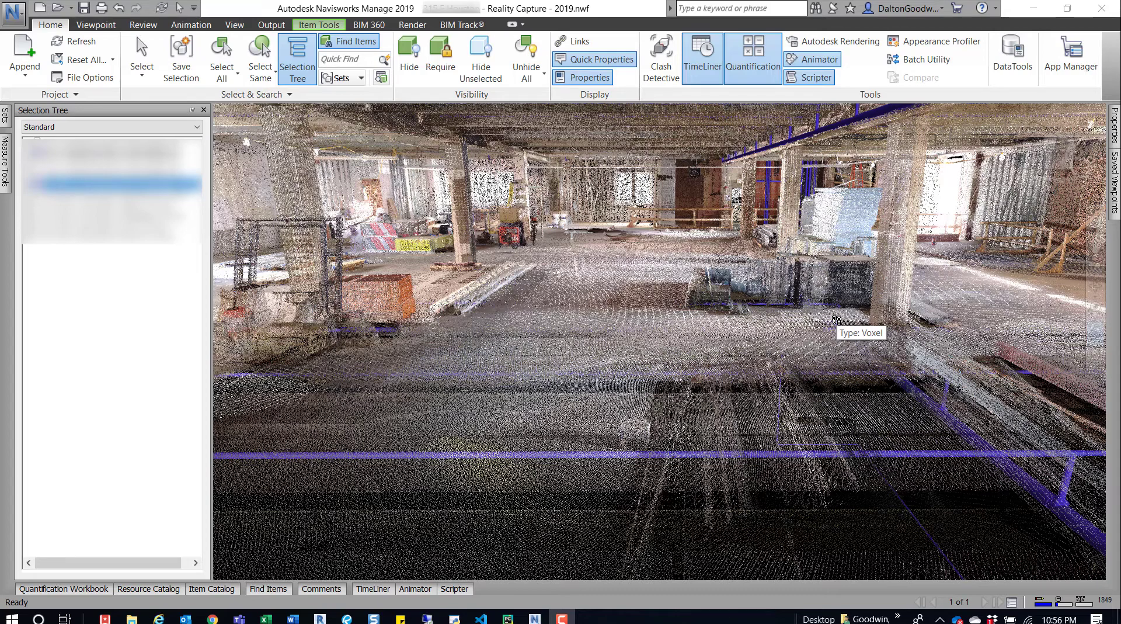
mouse_move(812, 356)
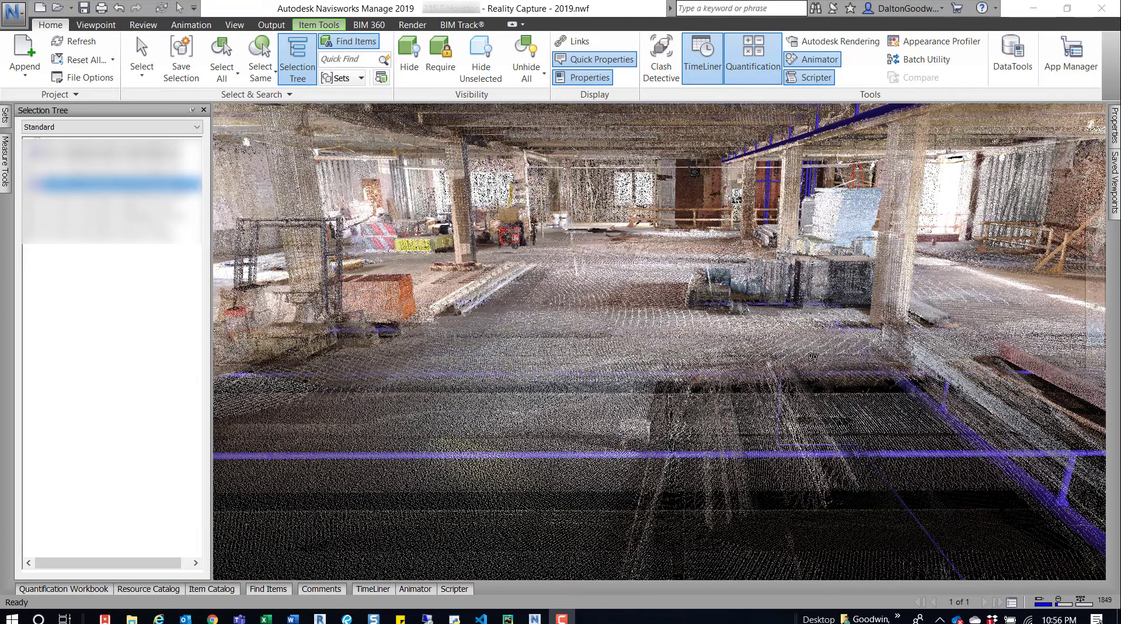
mouse_move(776, 466)
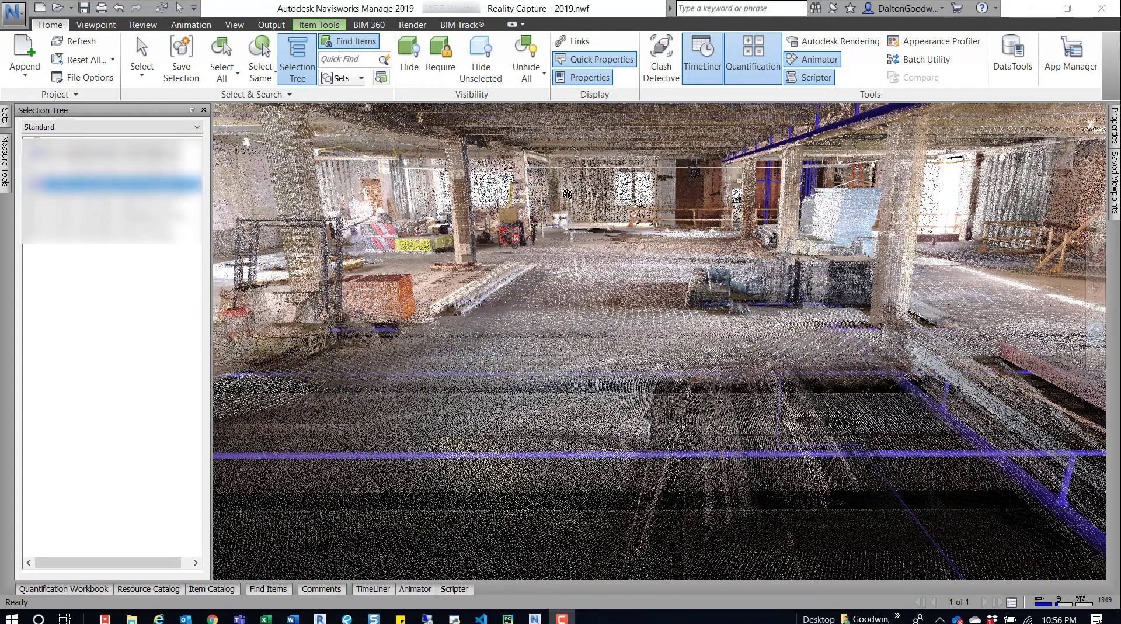
mouse_move(559, 198)
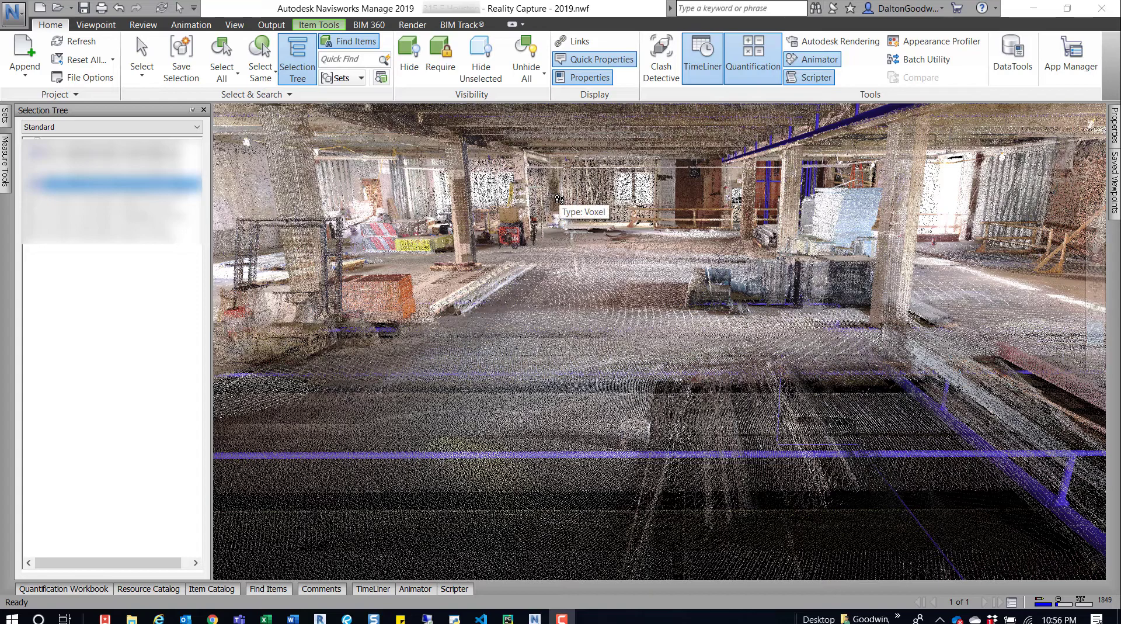
mouse_move(211, 124)
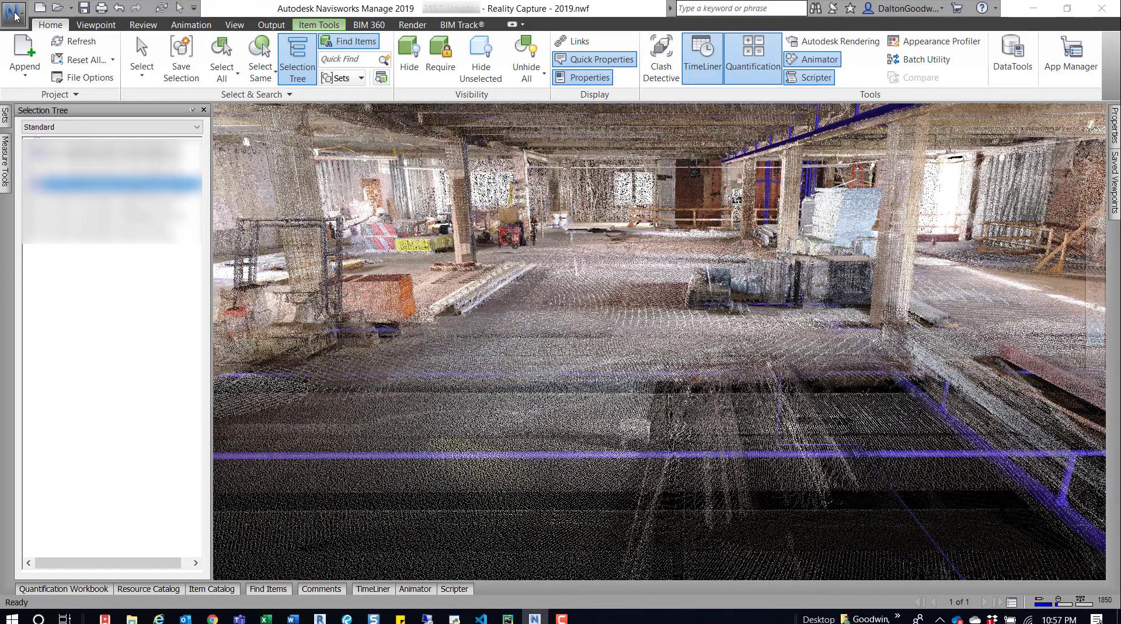
- Reach the Interface > Display settings page in the Options Editor
left_click(15, 12)
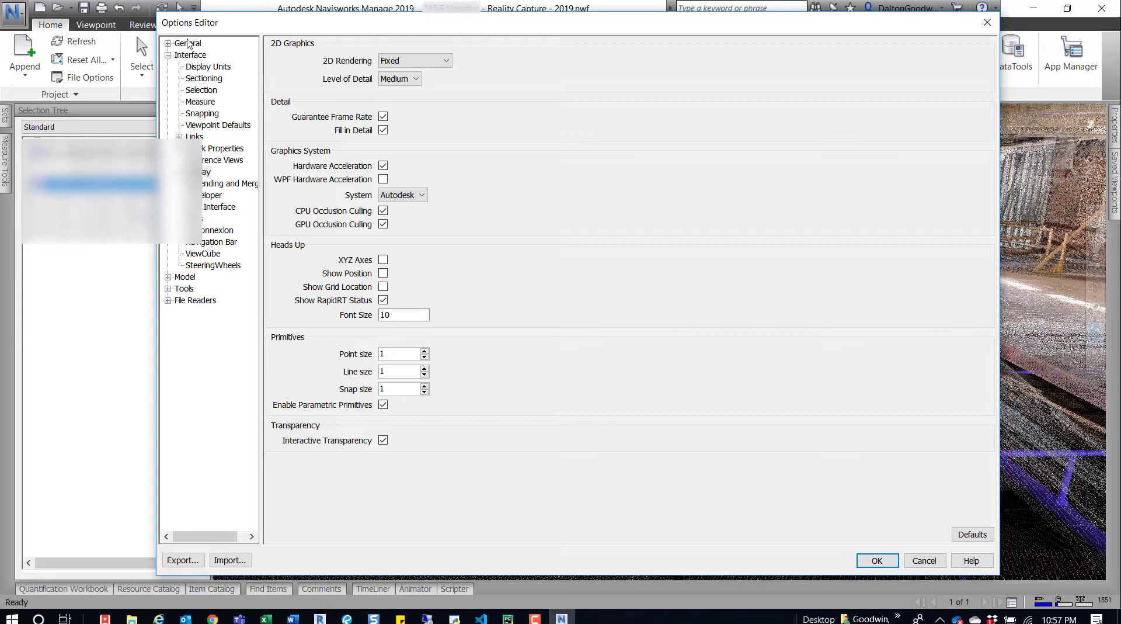
left_click(167, 54)
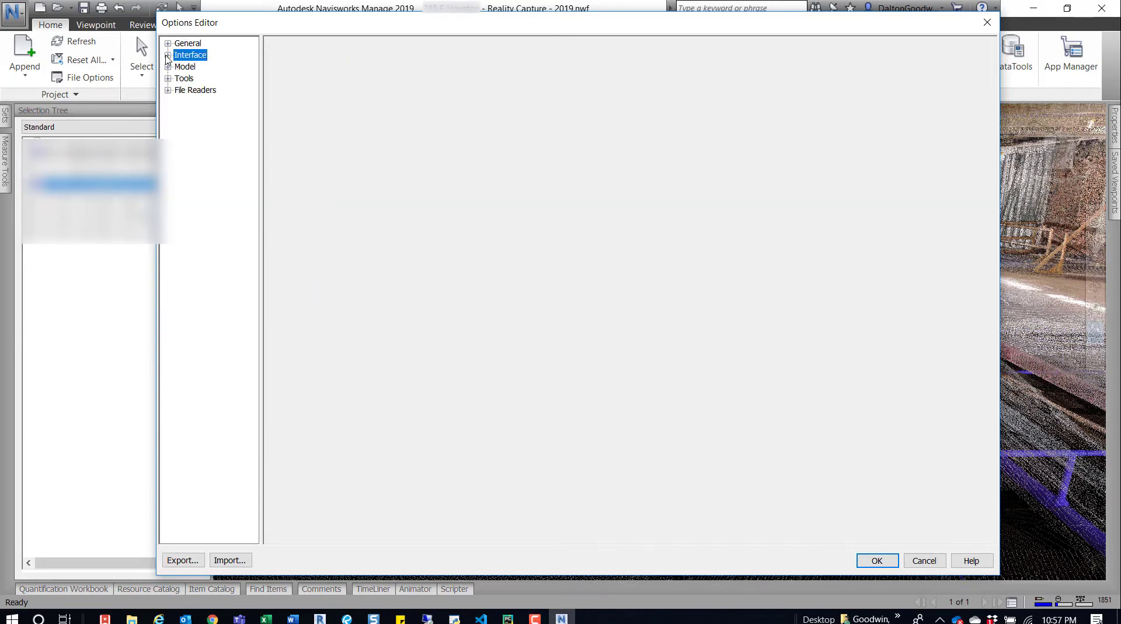
left_click(167, 55)
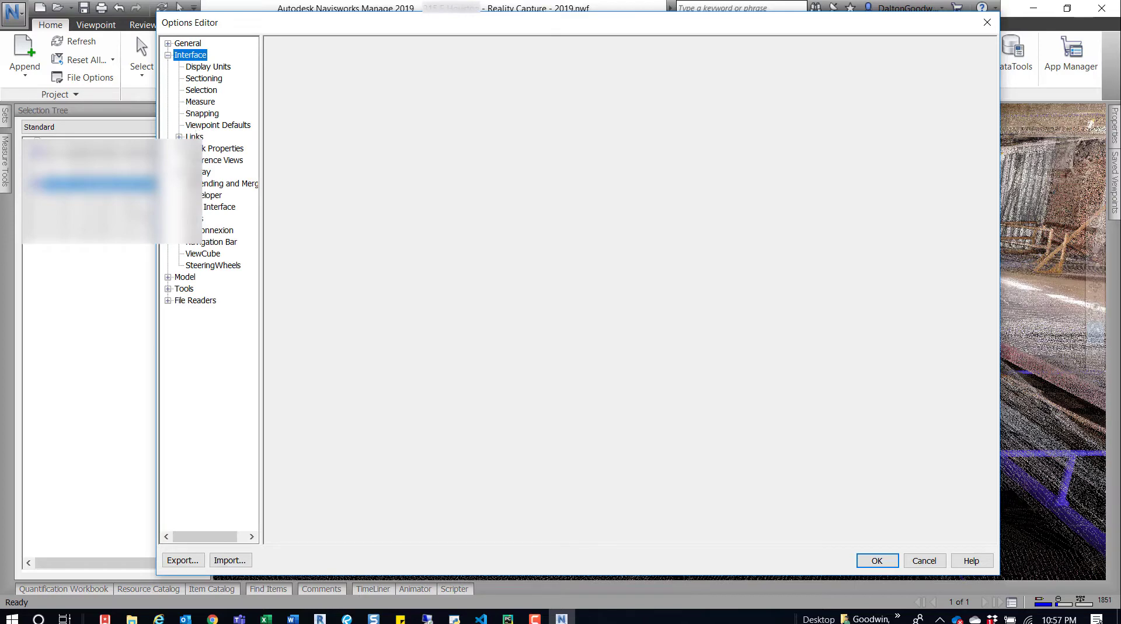
left_click(203, 172)
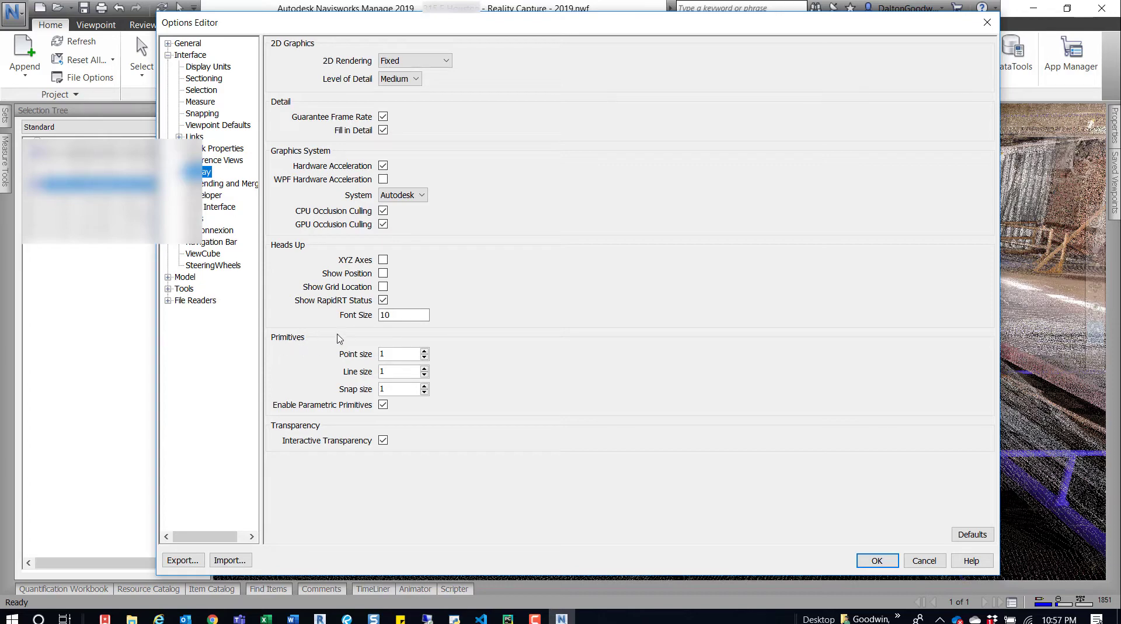
- Set the Primitives point size to 9 and apply it to the point cloud
left_click(399, 354)
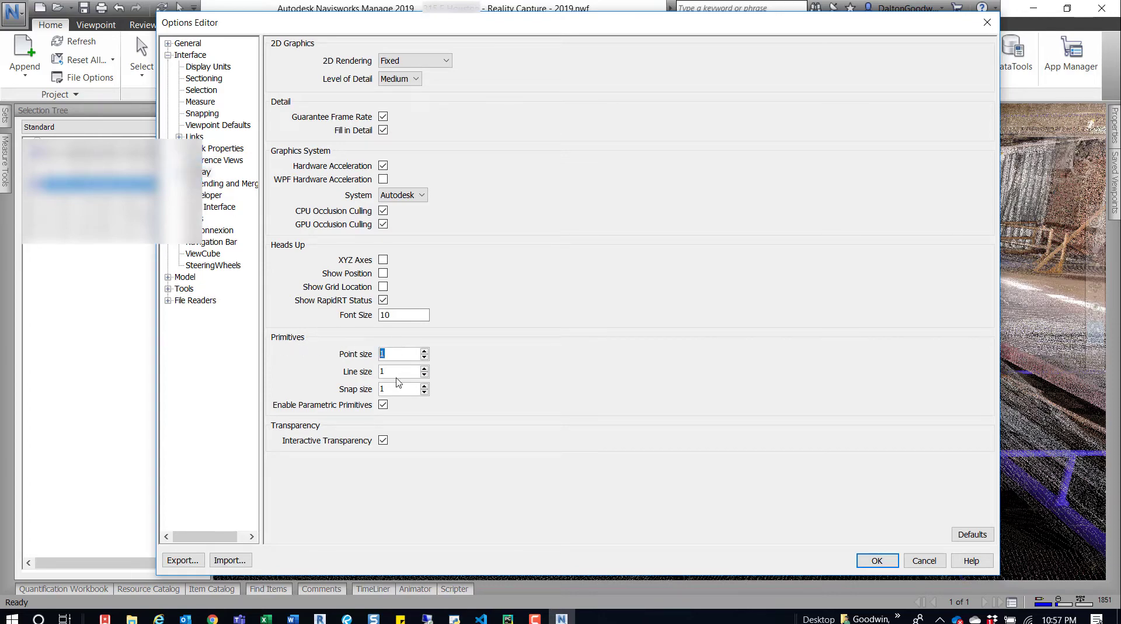
left_click(397, 354)
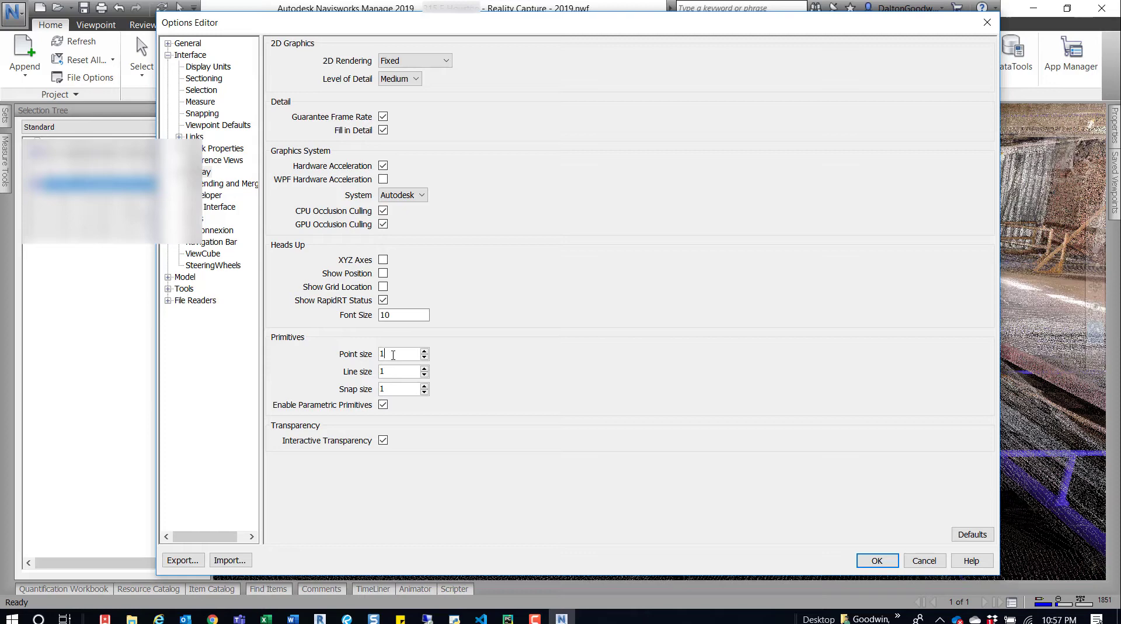
triple_click(400, 354)
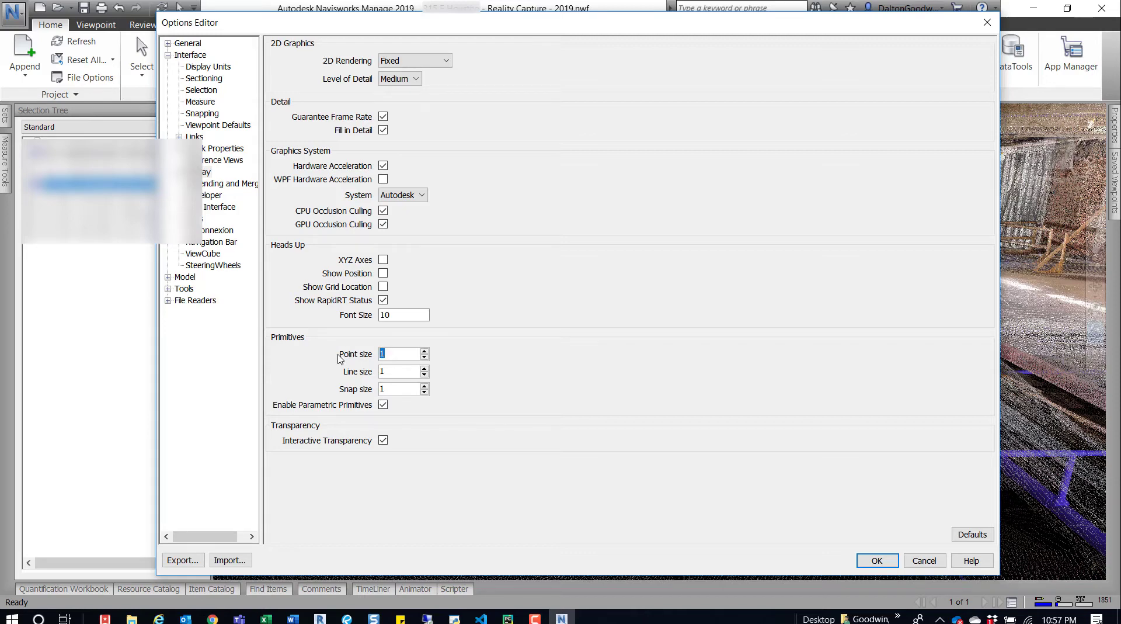
type("9")
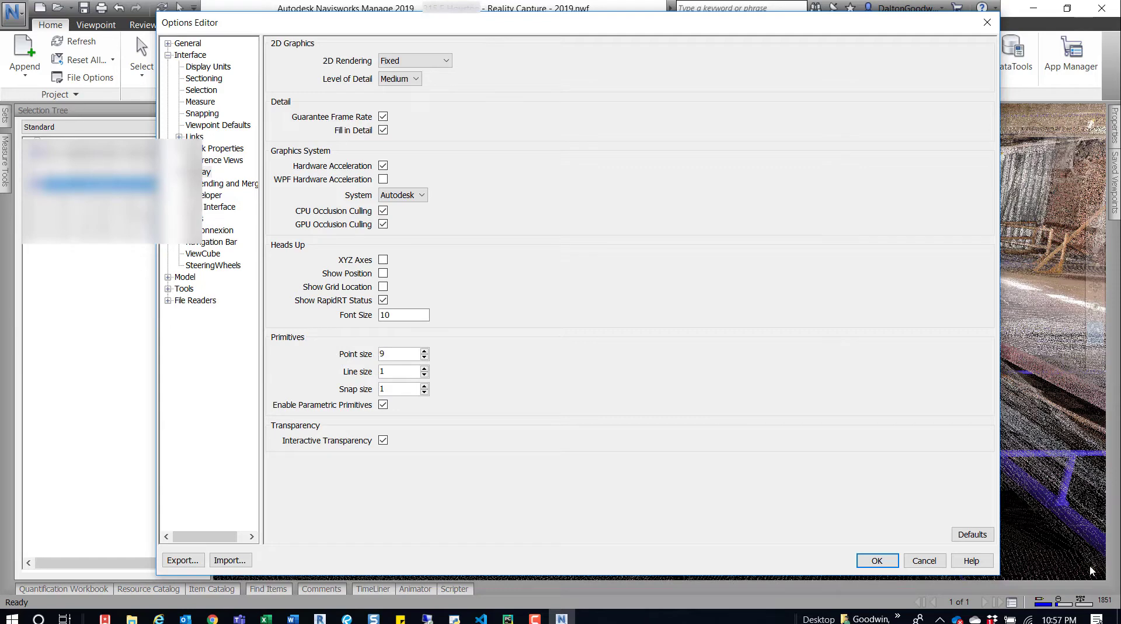
left_click(876, 559)
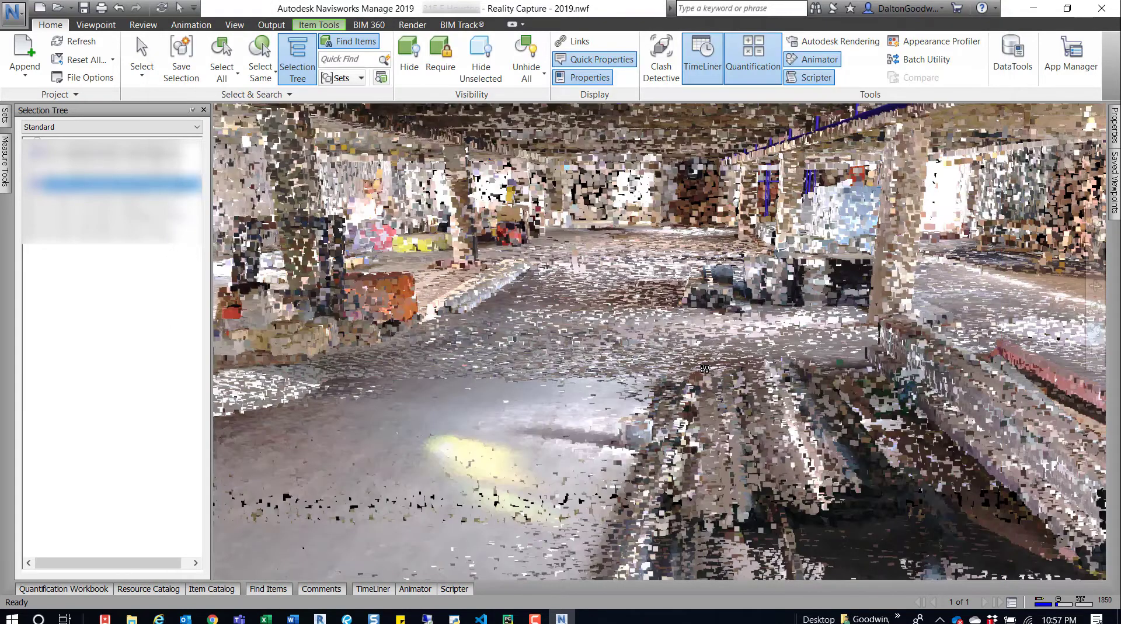
mouse_move(563, 425)
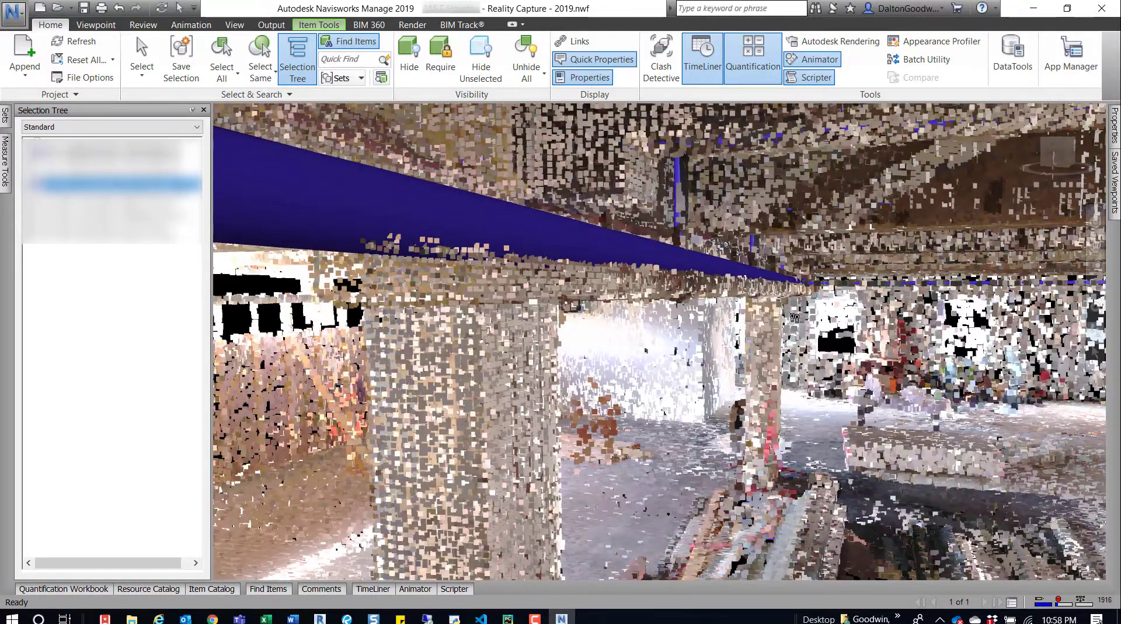
mouse_move(766, 313)
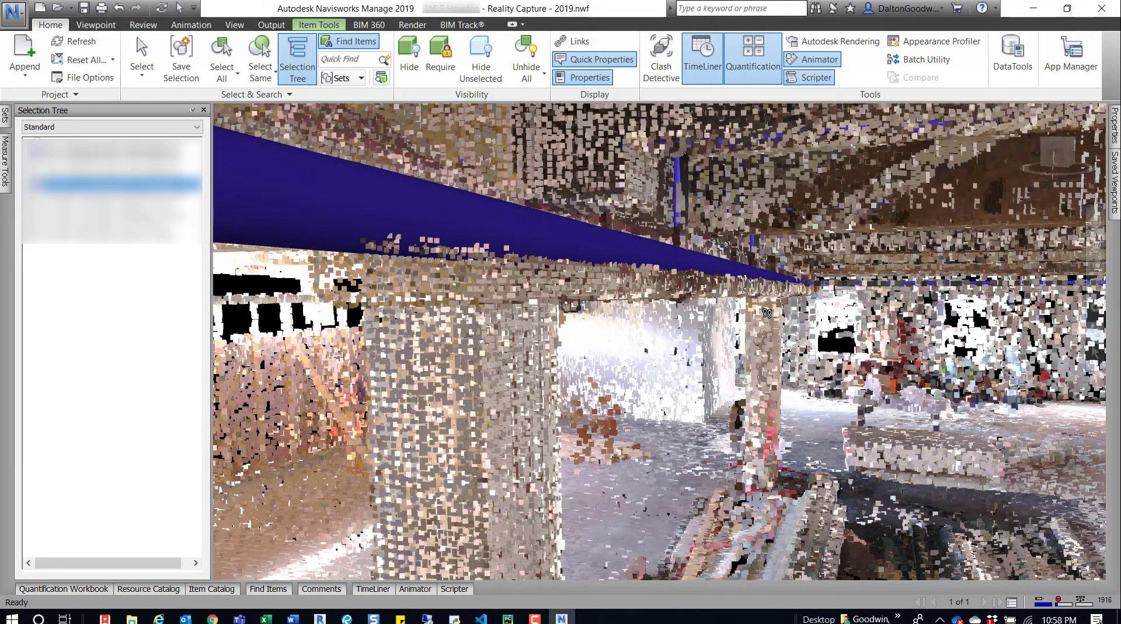
mouse_move(661, 23)
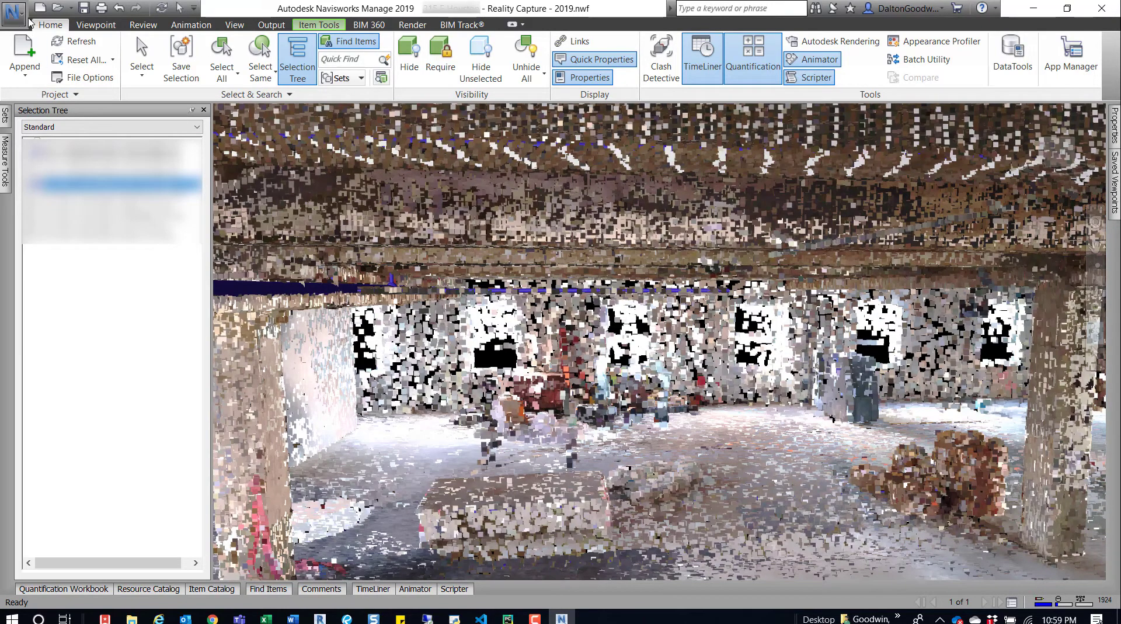
left_click(14, 14)
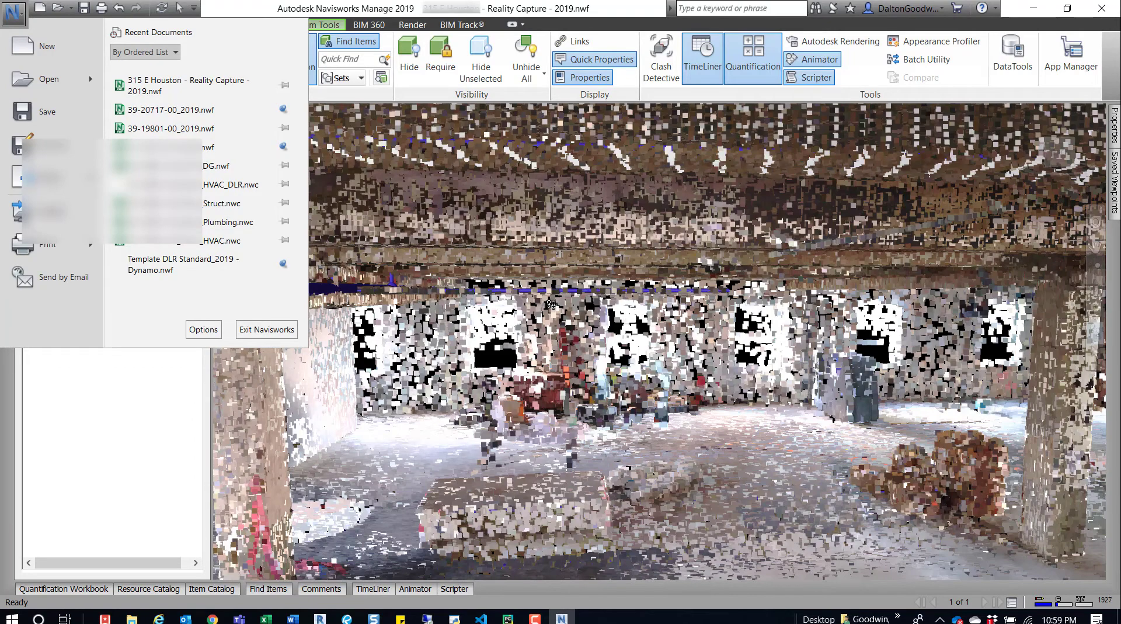
mouse_move(483, 277)
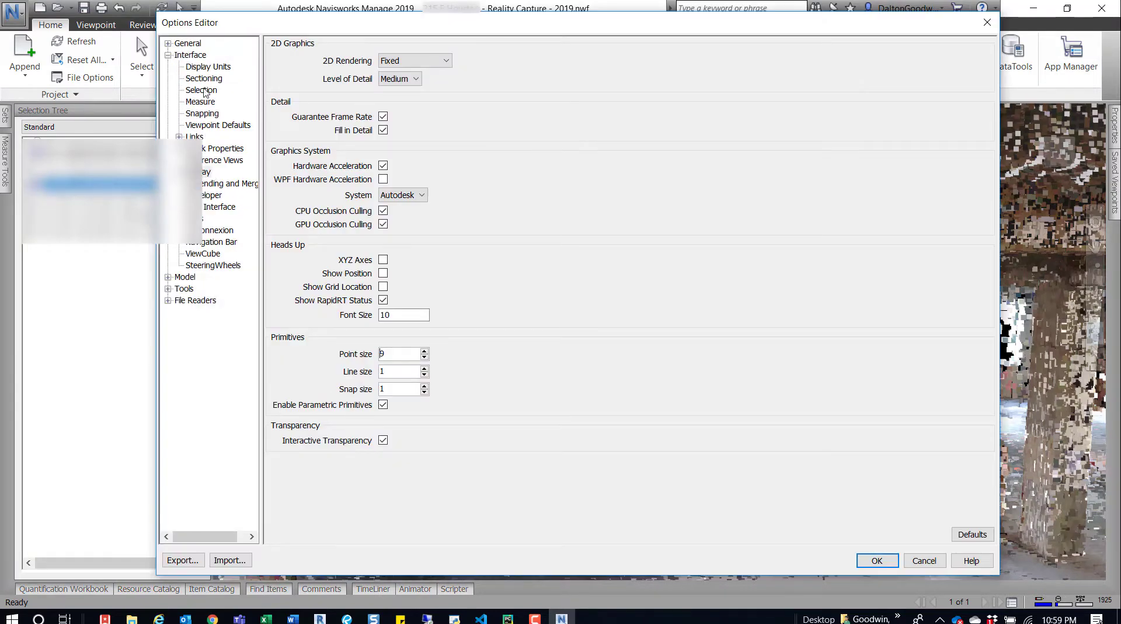
left_click(203, 171)
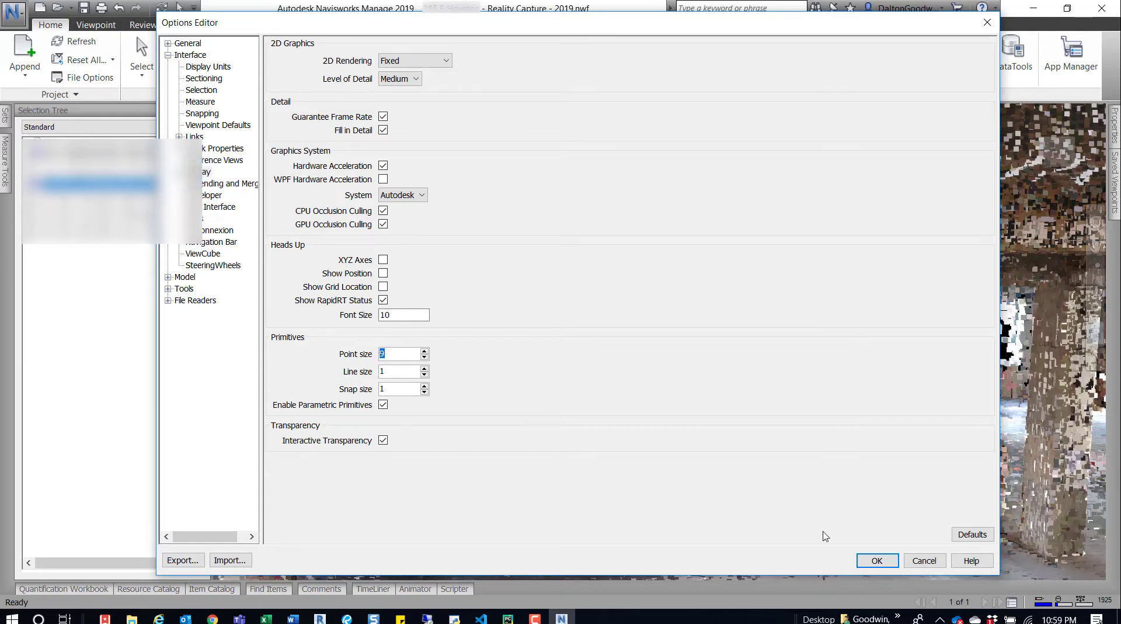
mouse_move(498, 390)
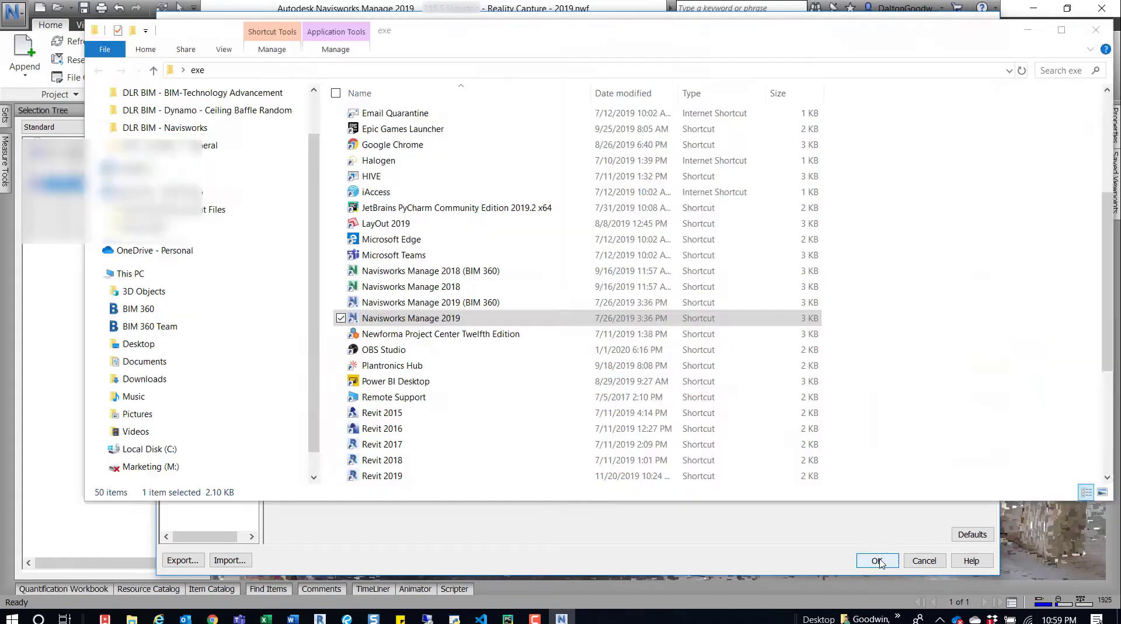
left_click(878, 559)
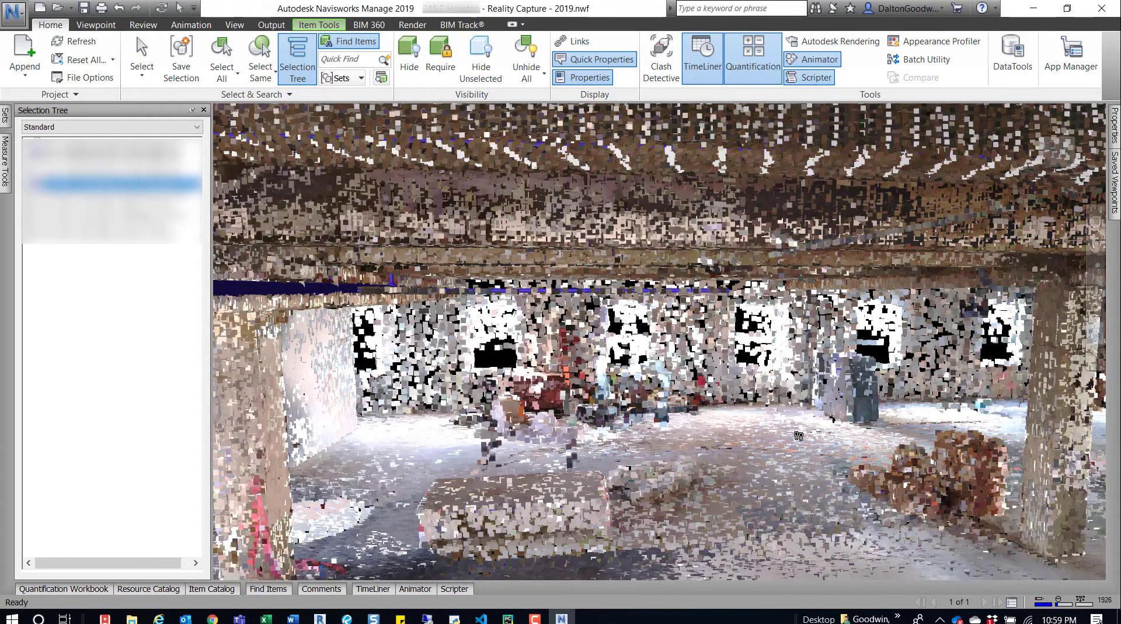